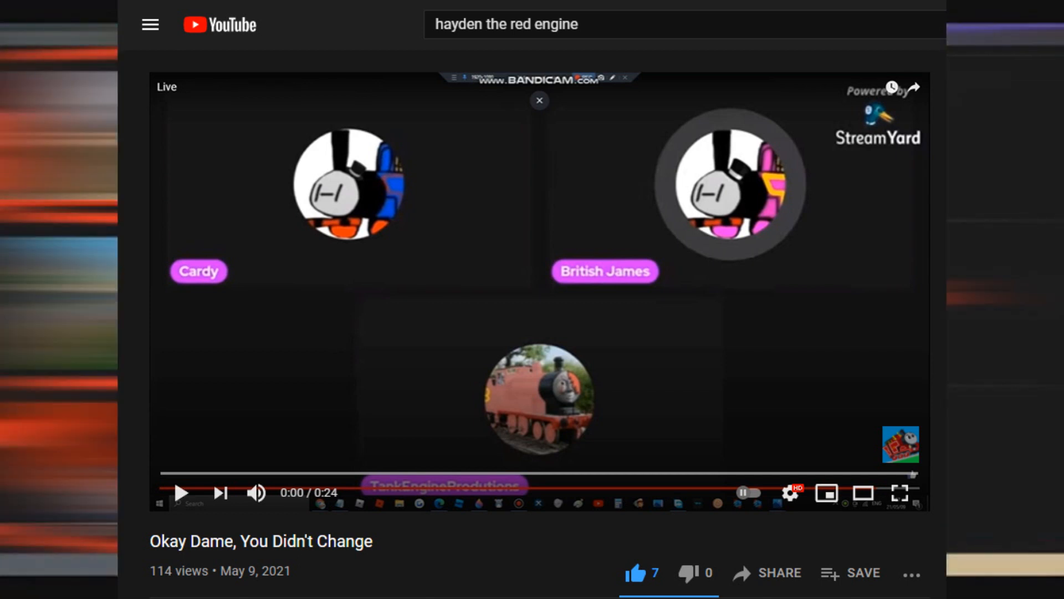
# Switch the livestream page to its live chat replay showing the chatters' argument
pyautogui.click(900, 492)
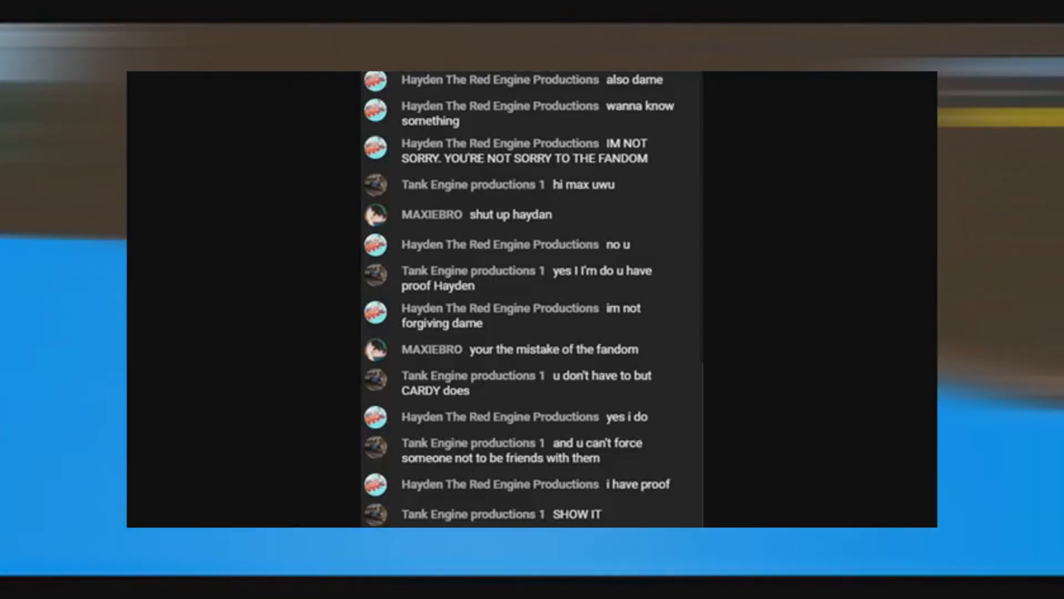
pyautogui.scroll(-3)
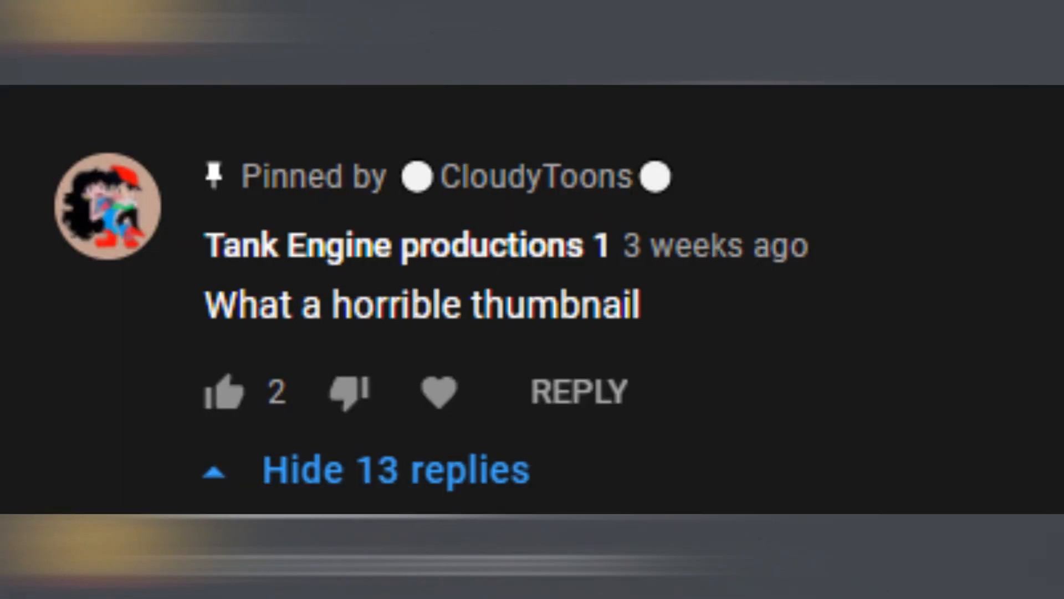
# Scroll further down the pinned comment's replies to the ones urging people to stop arguing
pyautogui.scroll(-3)
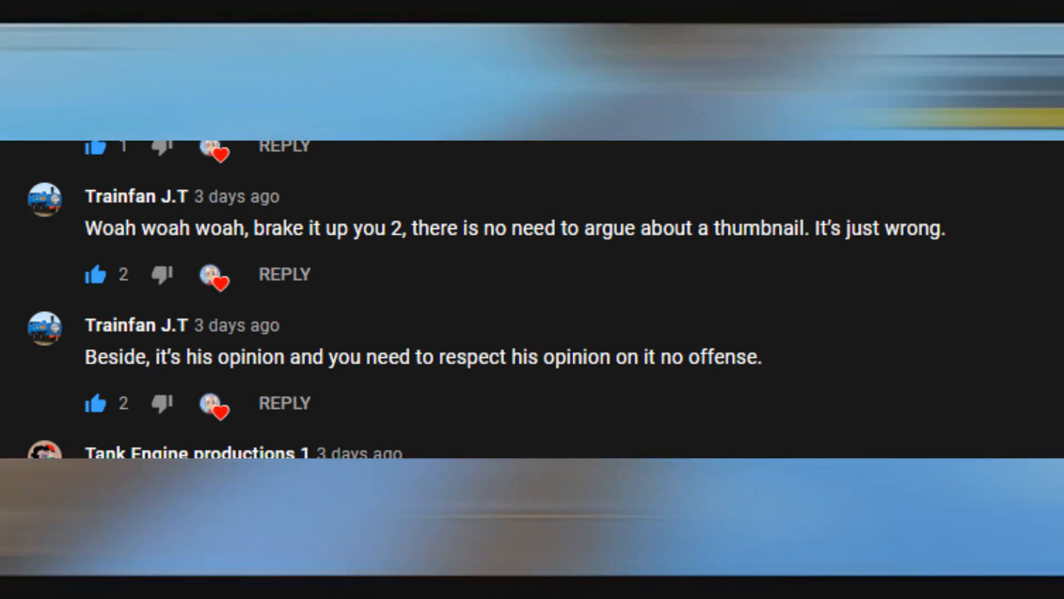